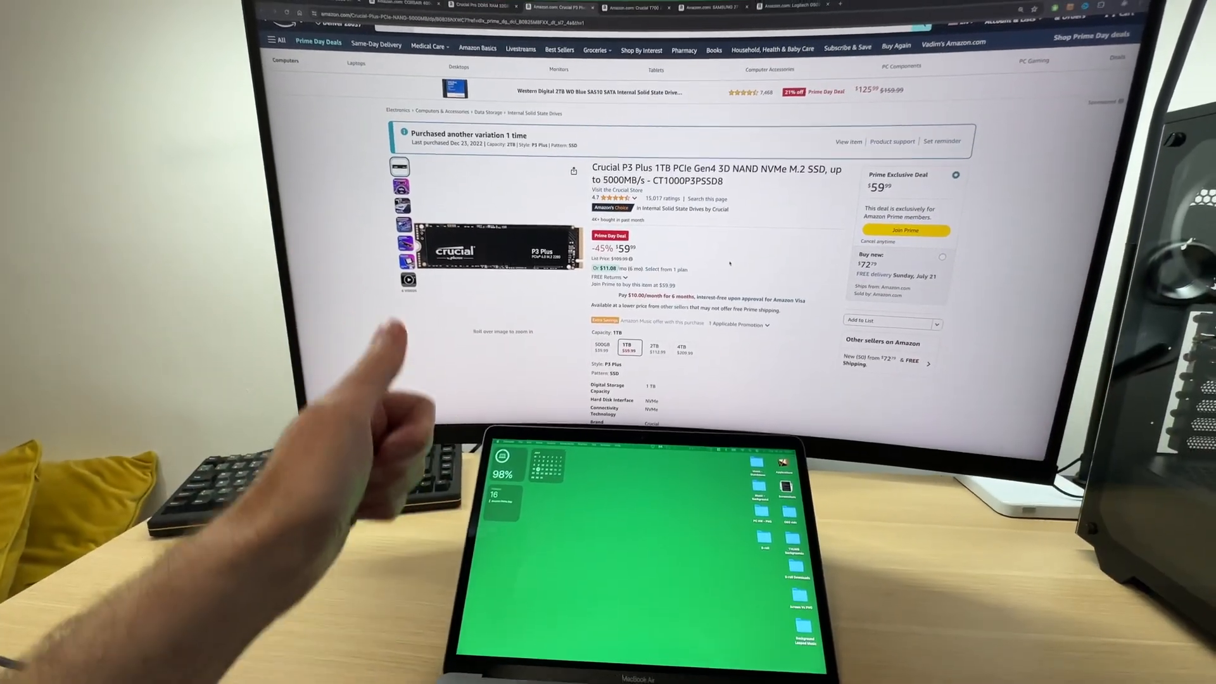
Compare the Crucial P3 Plus SSD prices at 500GB, 1TB and 2TB capacities.
click(602, 348)
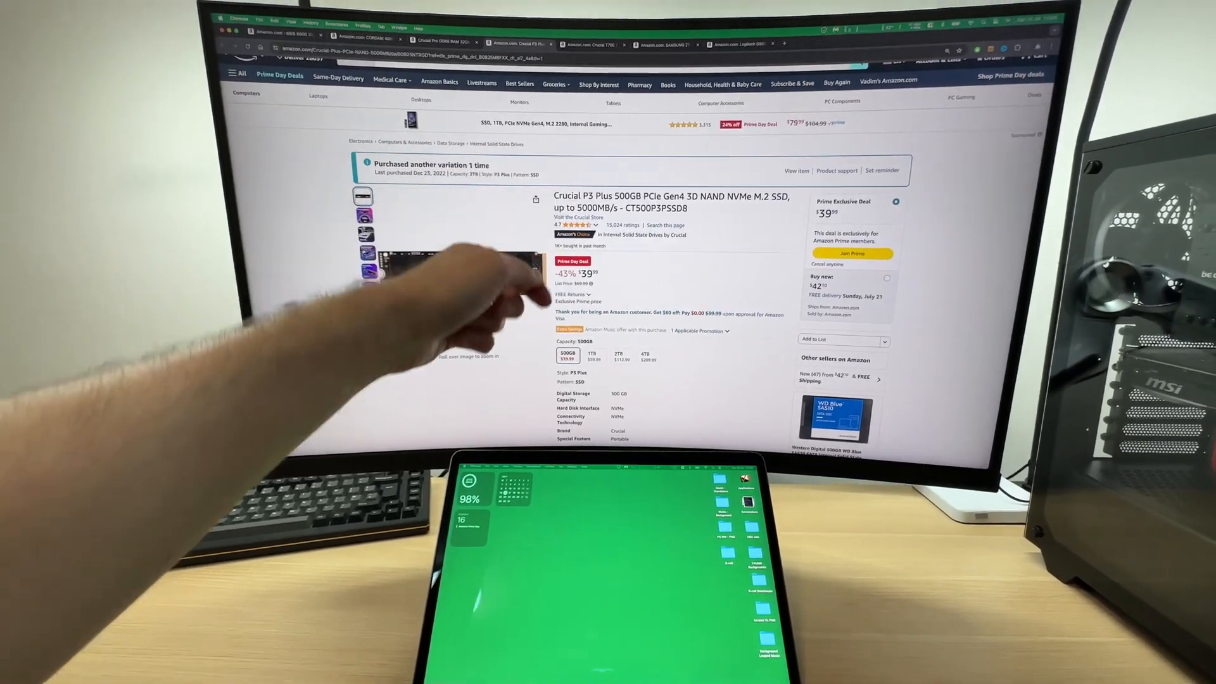
click(613, 361)
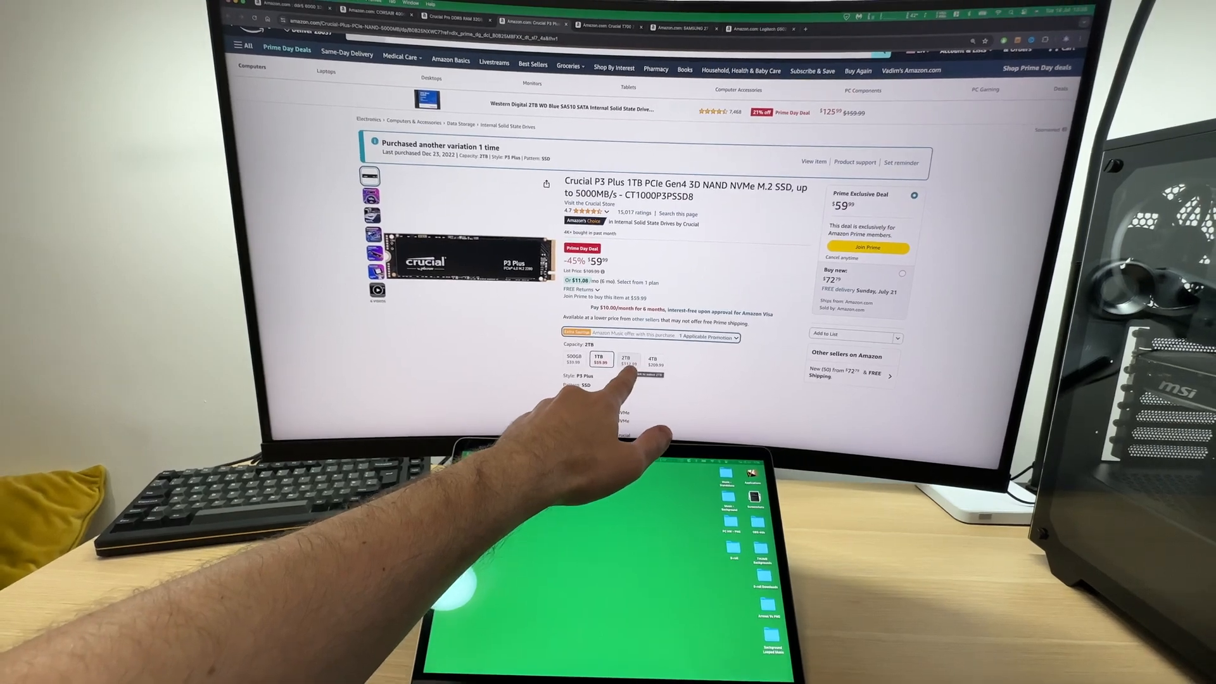
click(657, 361)
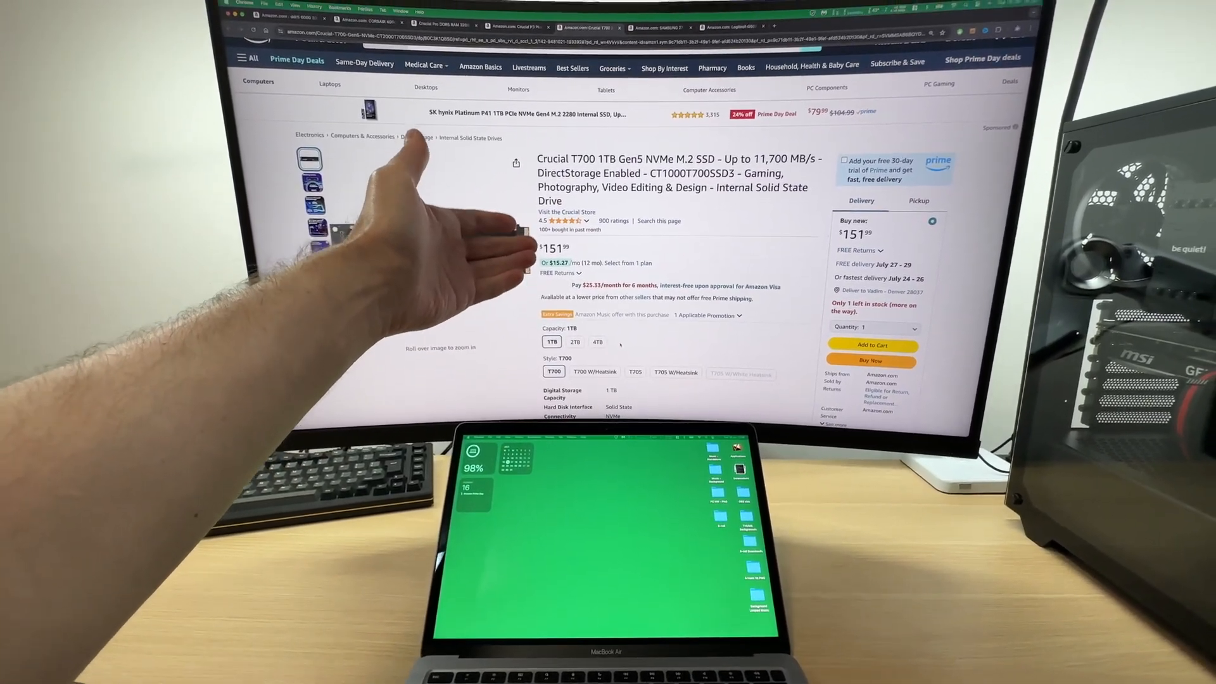
Switch to the Crucial T705 model and view its 2TB PCIe Gen5 version at $239.99.
click(575, 331)
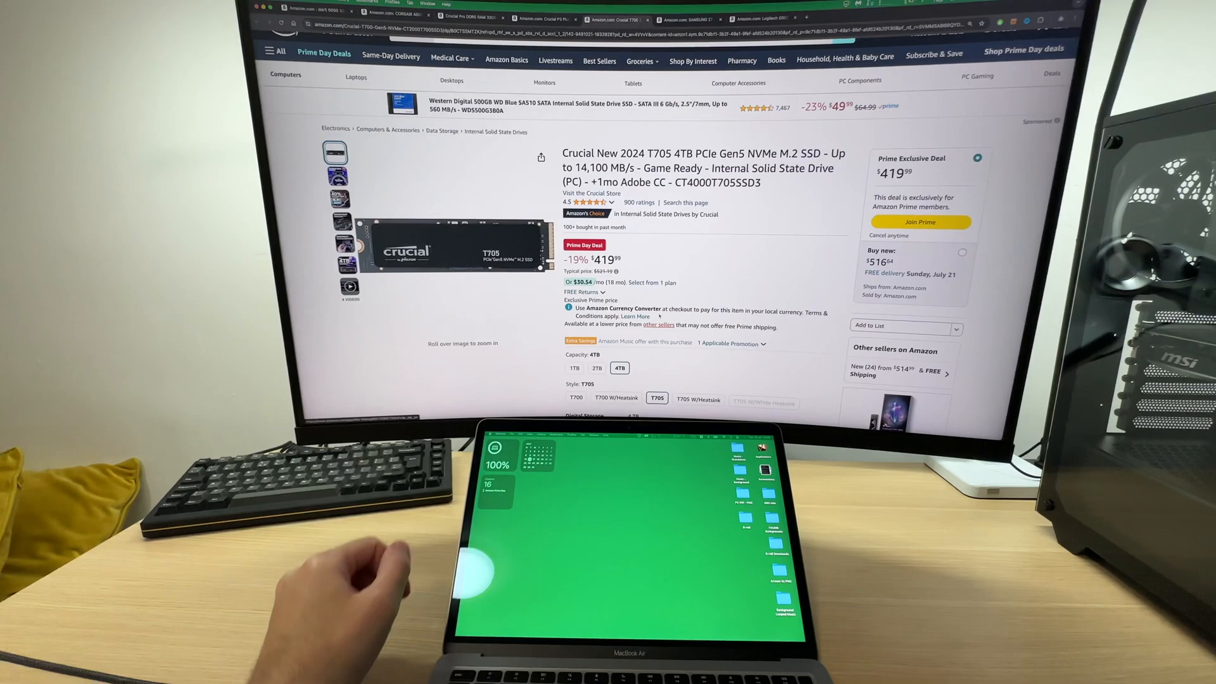
click(618, 367)
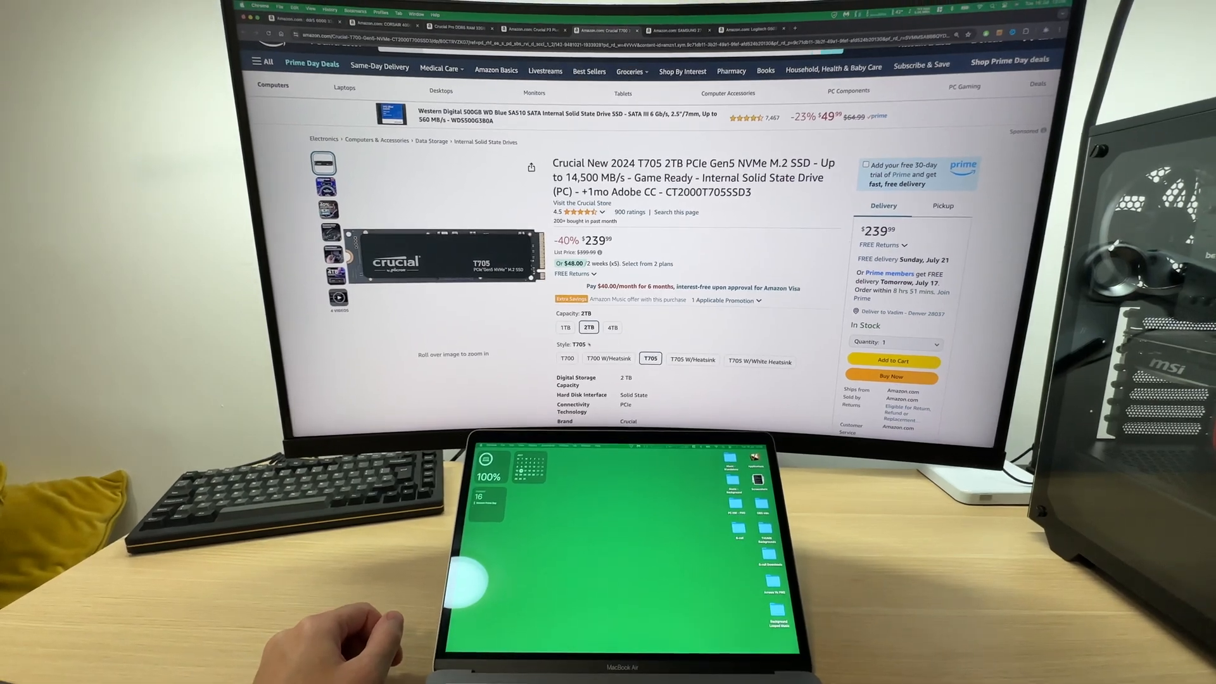
click(564, 317)
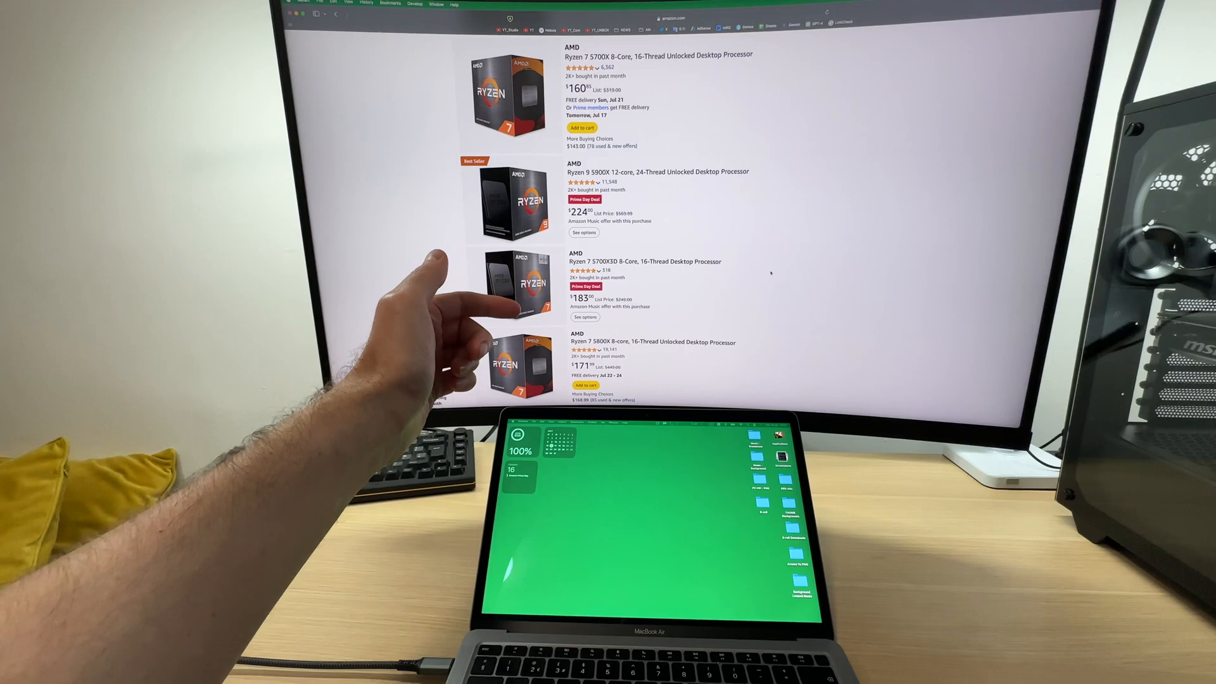
Scroll through the Intel Core desktop processor results to compare Prime Day prices.
scroll(down, 3)
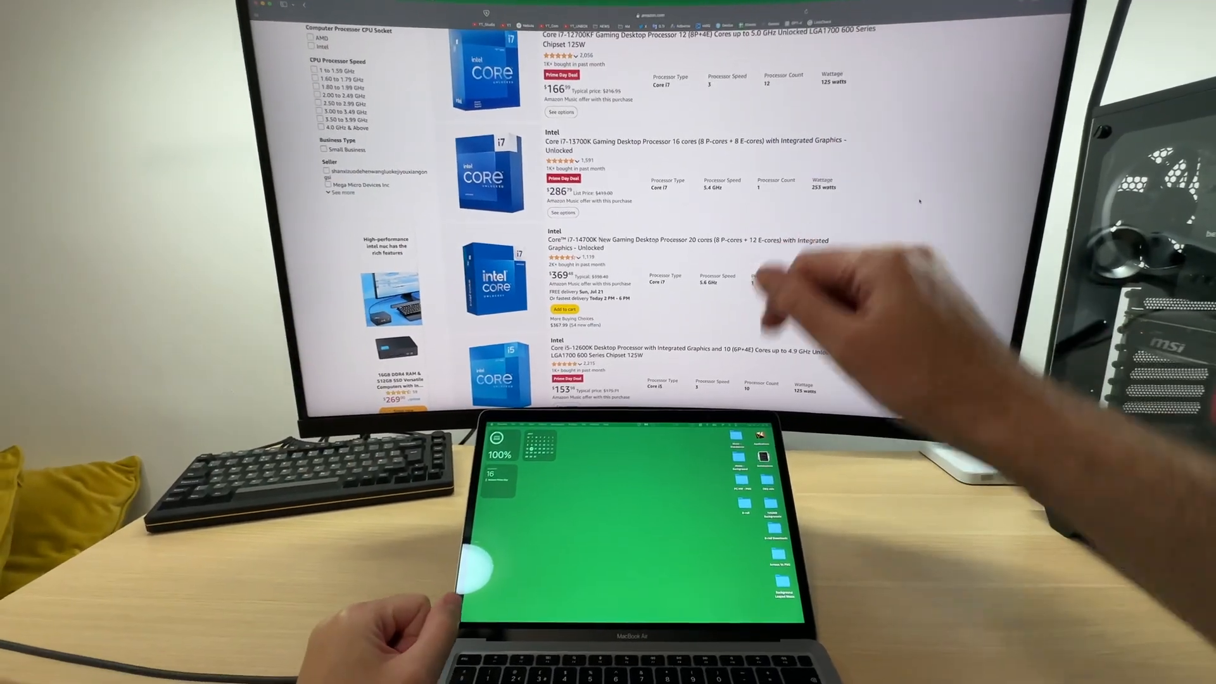
scroll(down, 3)
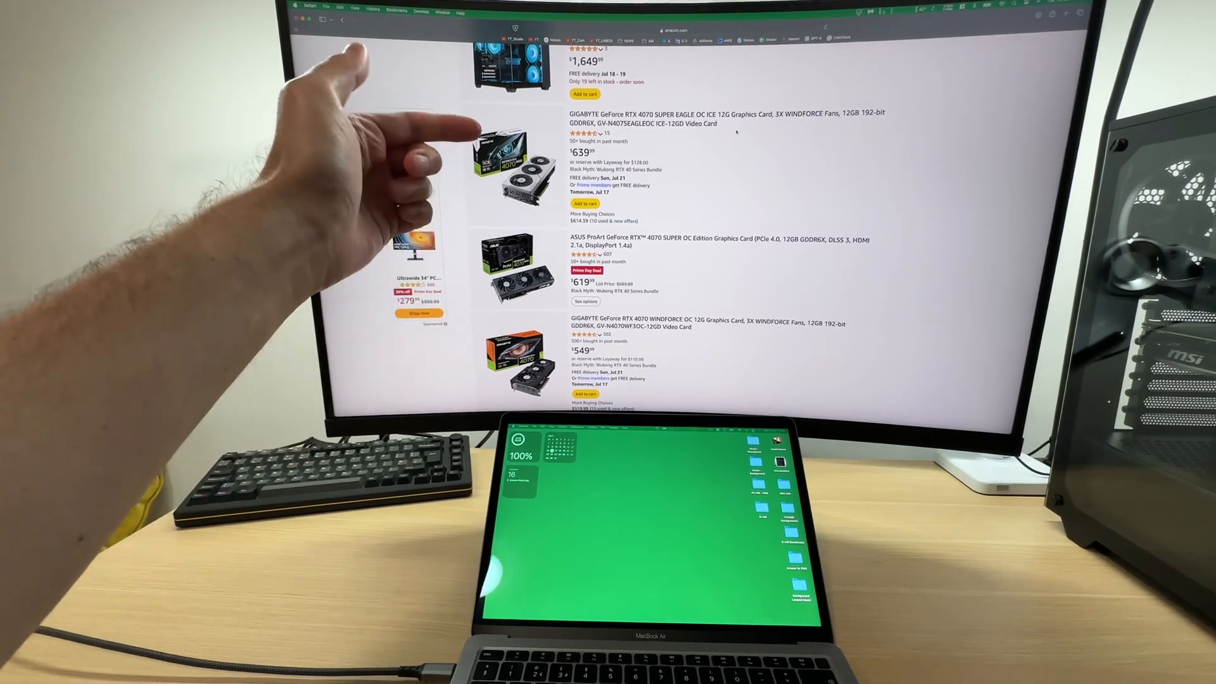
Open the ASUS ProArt GeForce RTX 4070 SUPER OC Edition listing at $619.99 and browse it.
scroll(down, 3)
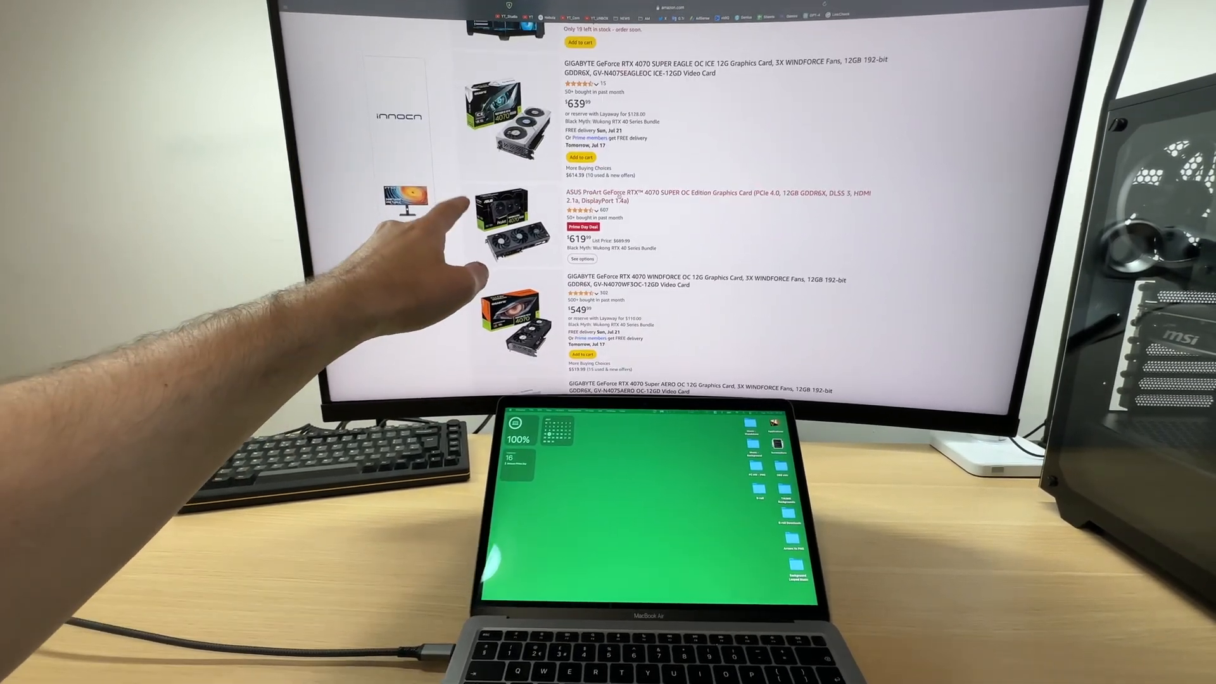
click(683, 192)
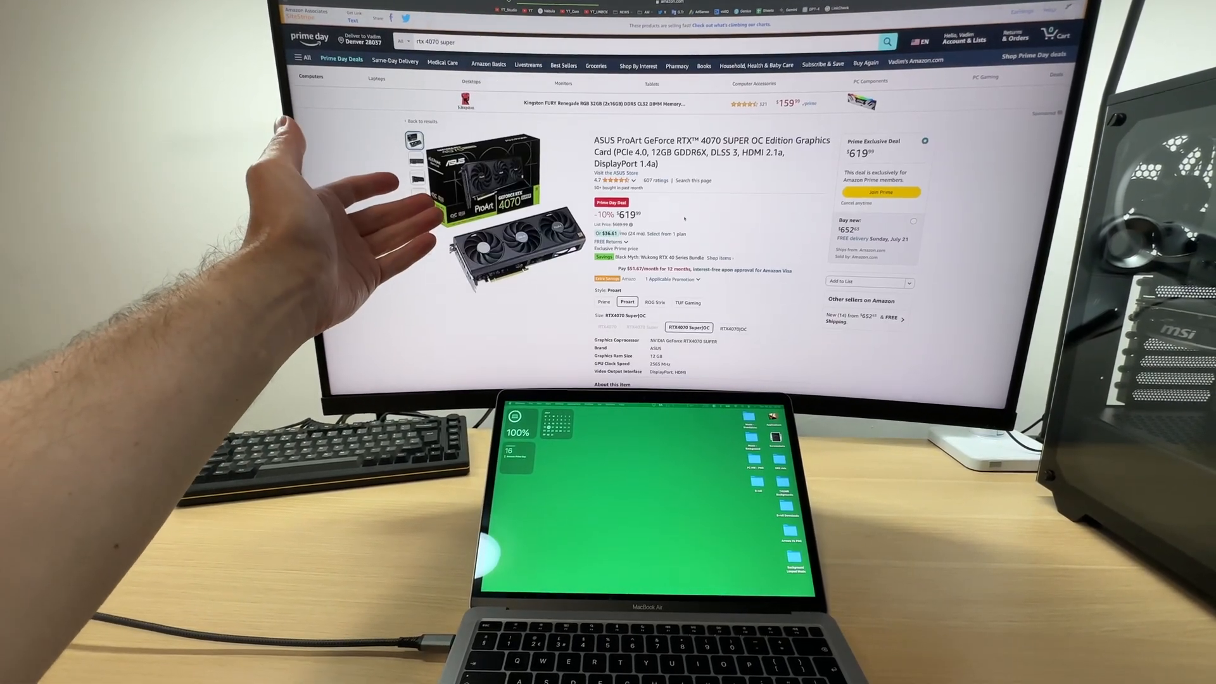
scroll(down, 3)
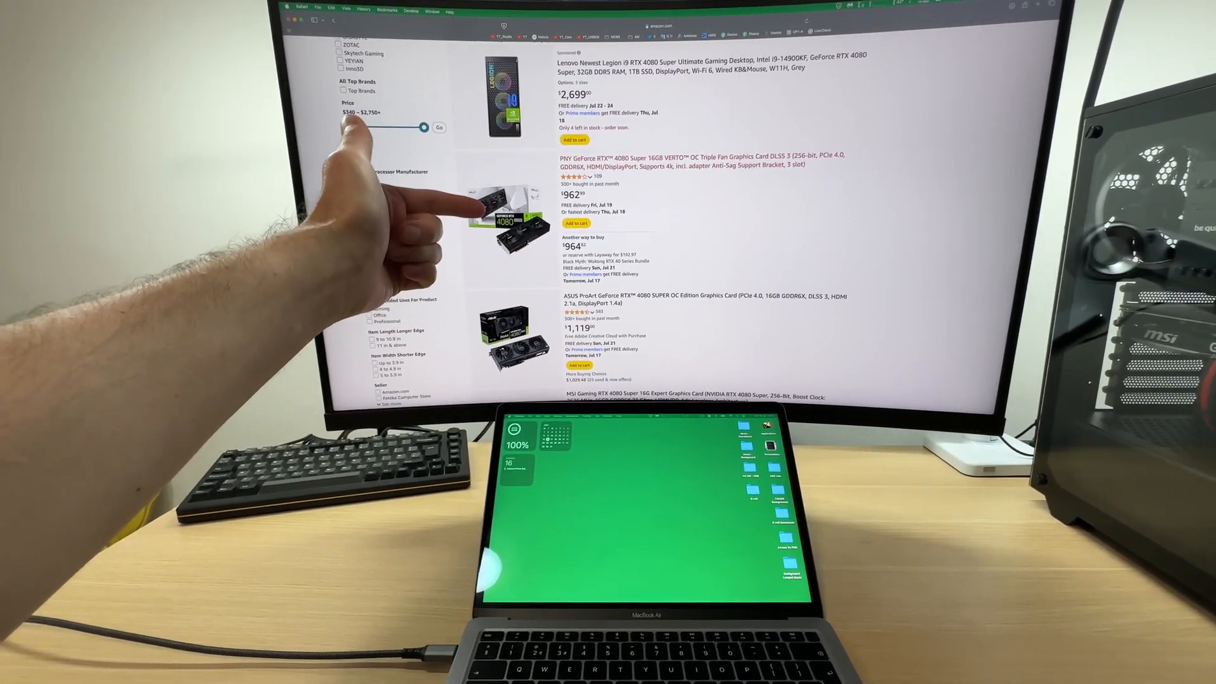
Scroll through the RTX 4080 SUPER and RTX 4090 graphics card results to compare prices.
scroll(down, 3)
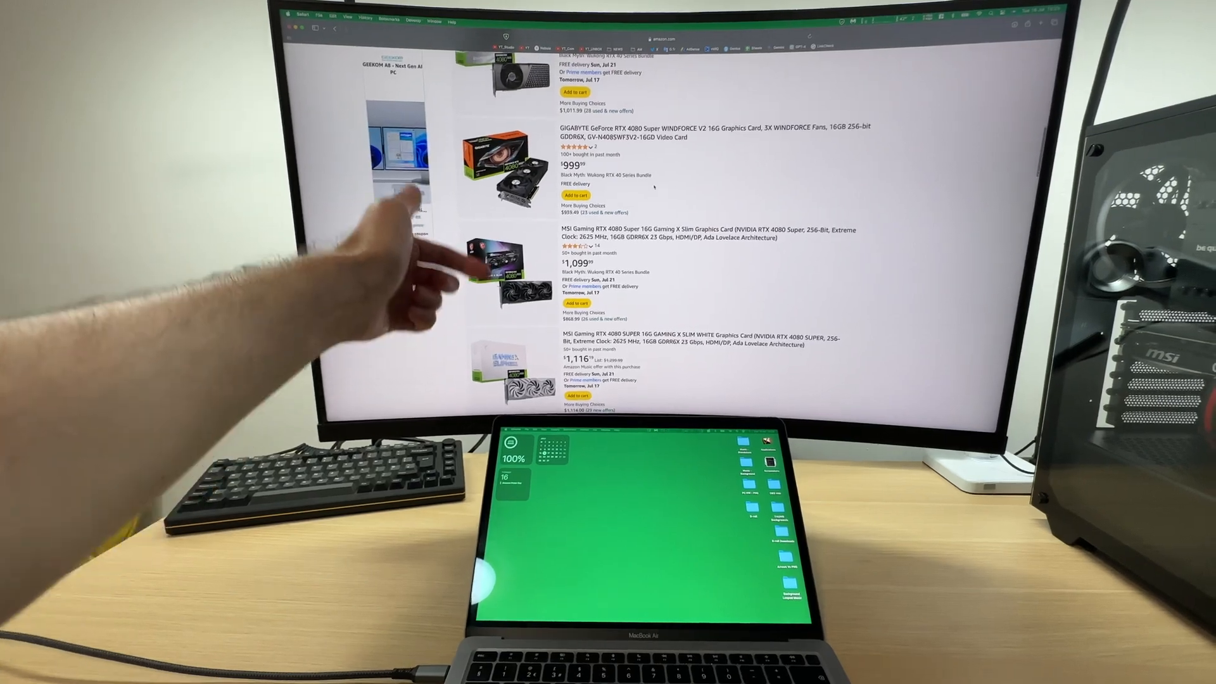
scroll(down, 3)
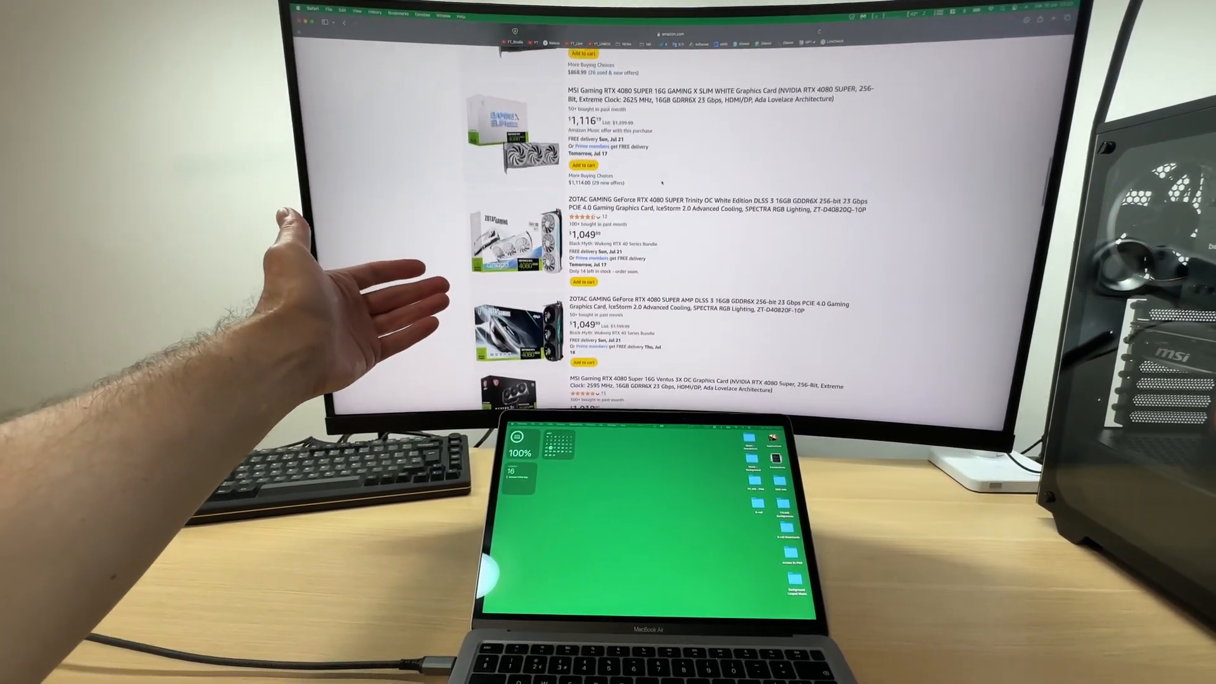
scroll(down, 3)
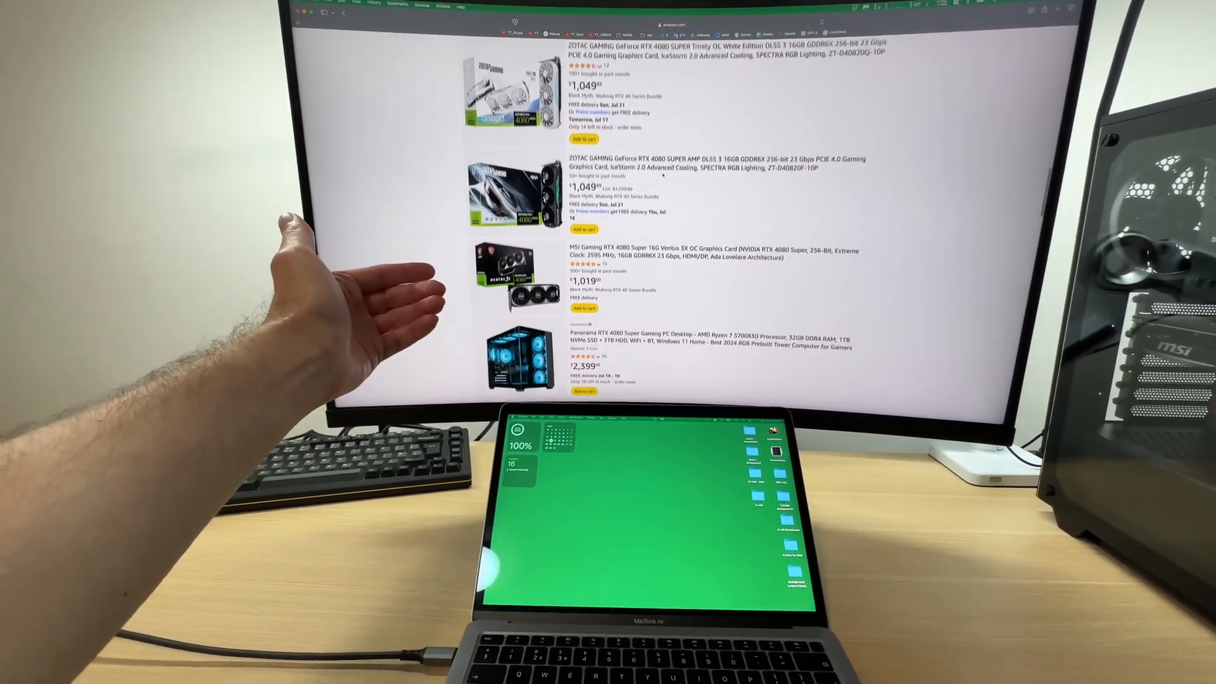
scroll(down, 3)
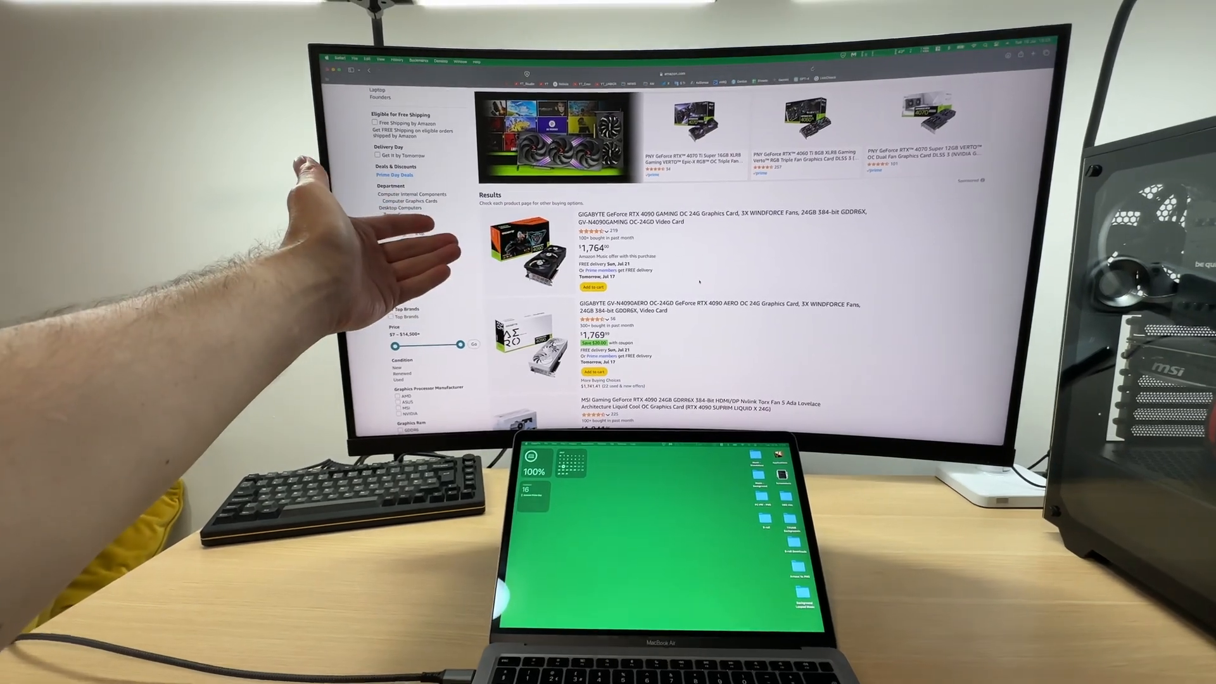
scroll(down, 3)
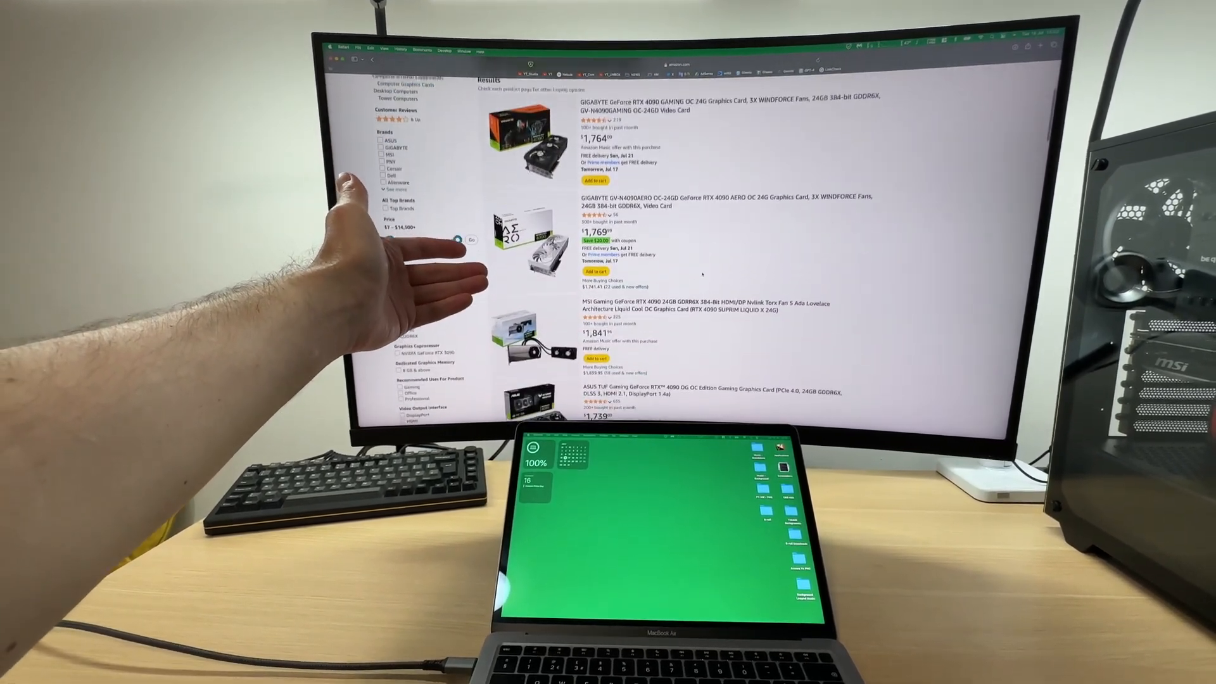
scroll(down, 3)
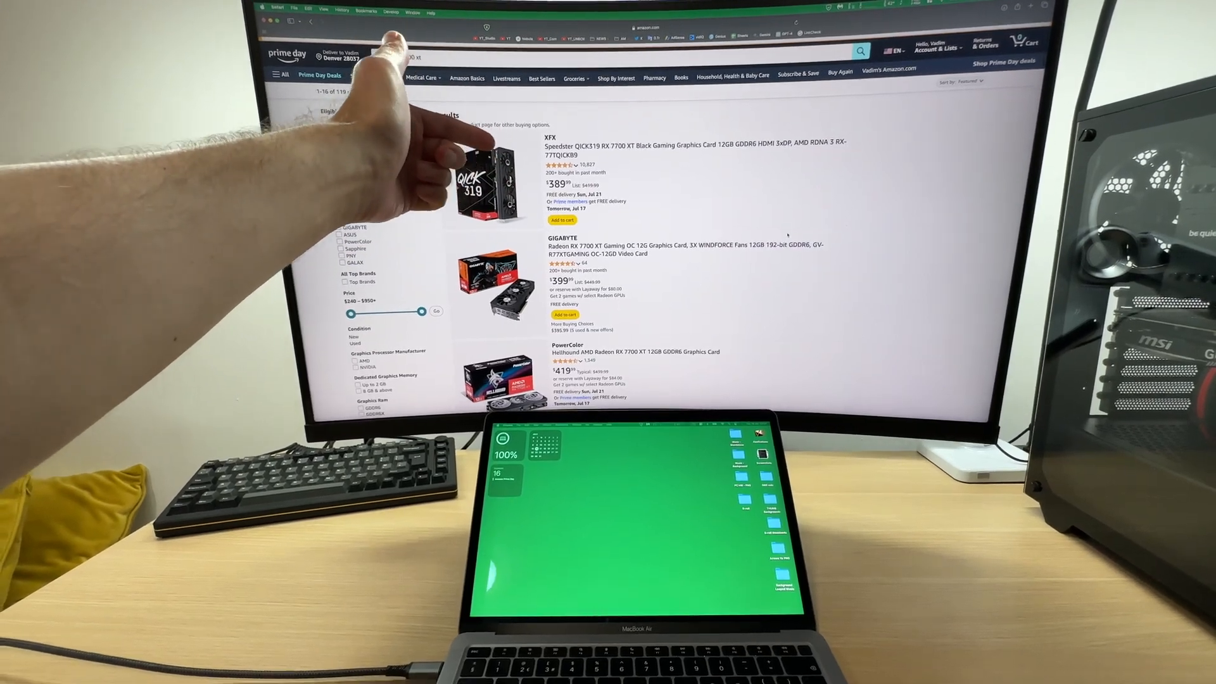
Scroll through the Radeon RX 7700 XT and RX 7900 XT graphics card results.
scroll(down, 3)
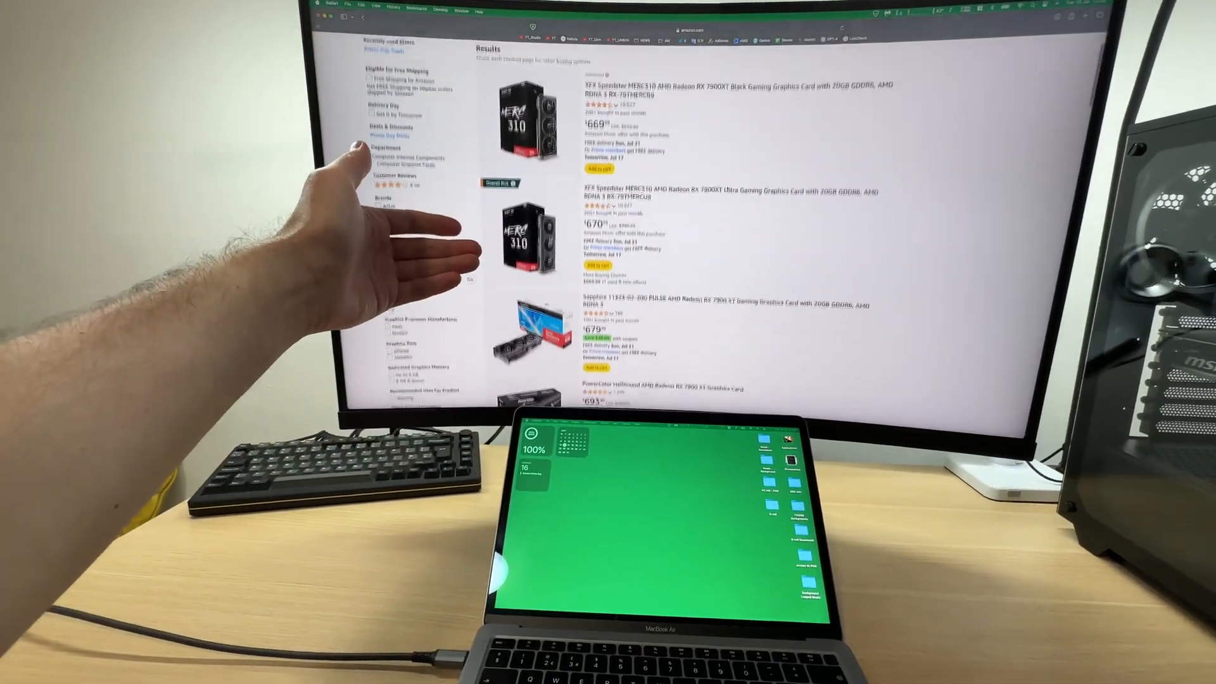
scroll(down, 3)
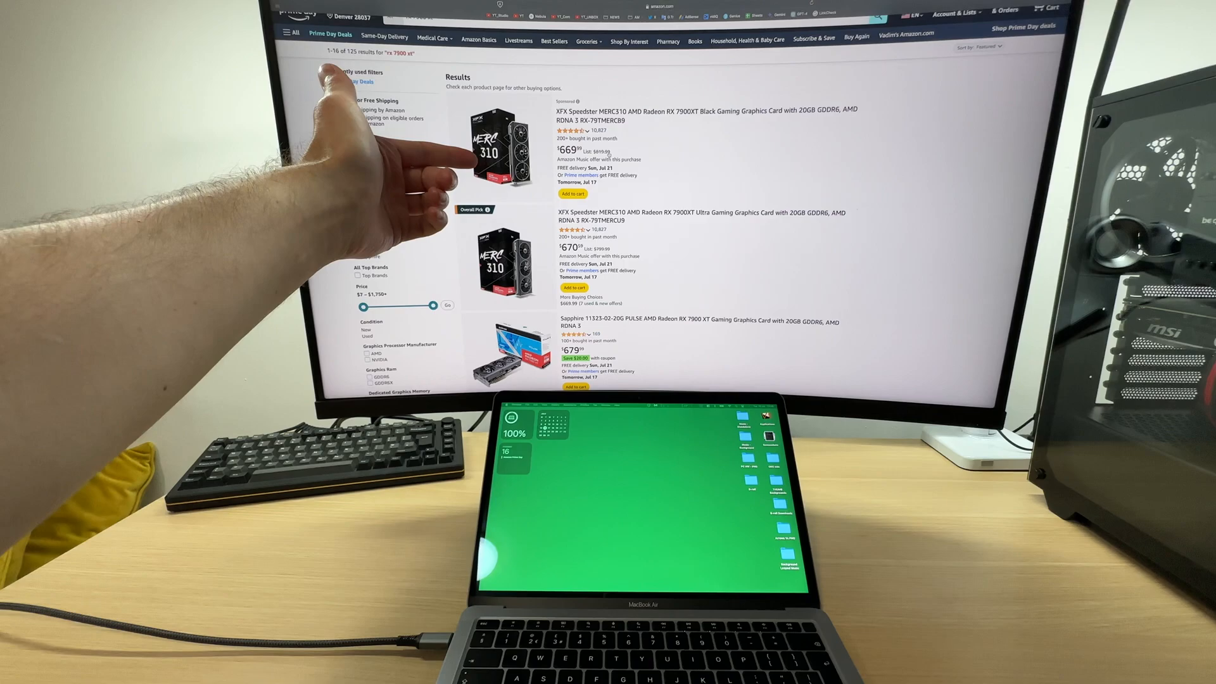
scroll(down, 3)
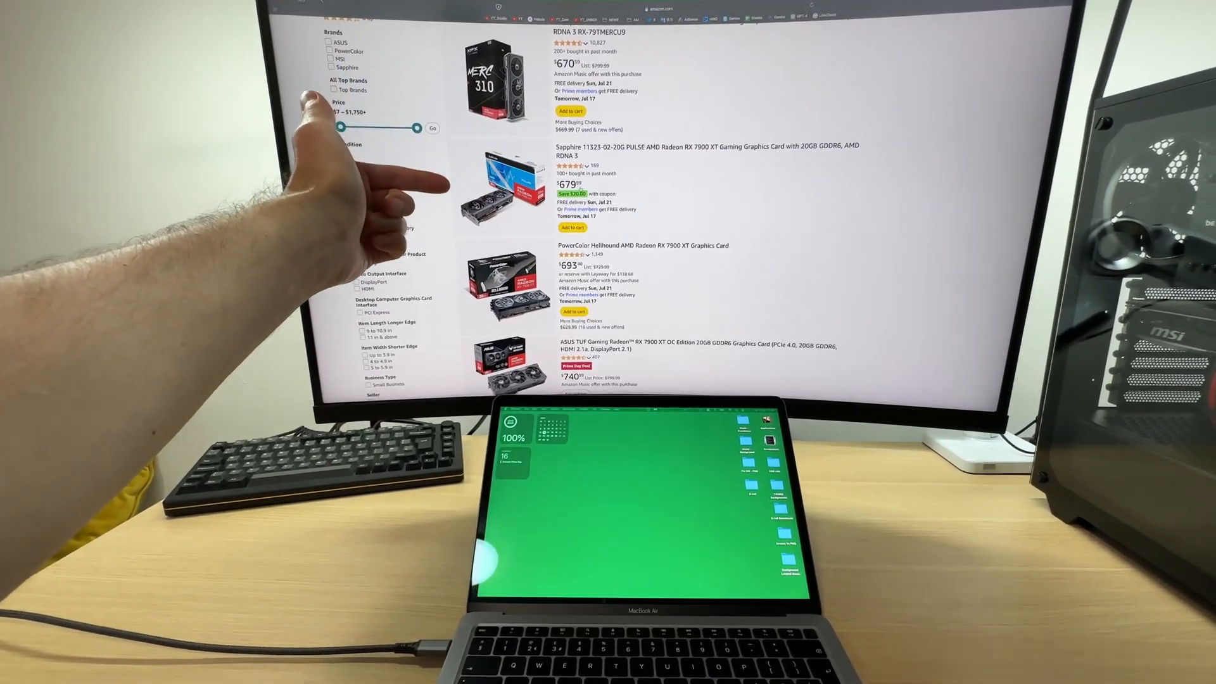
scroll(down, 3)
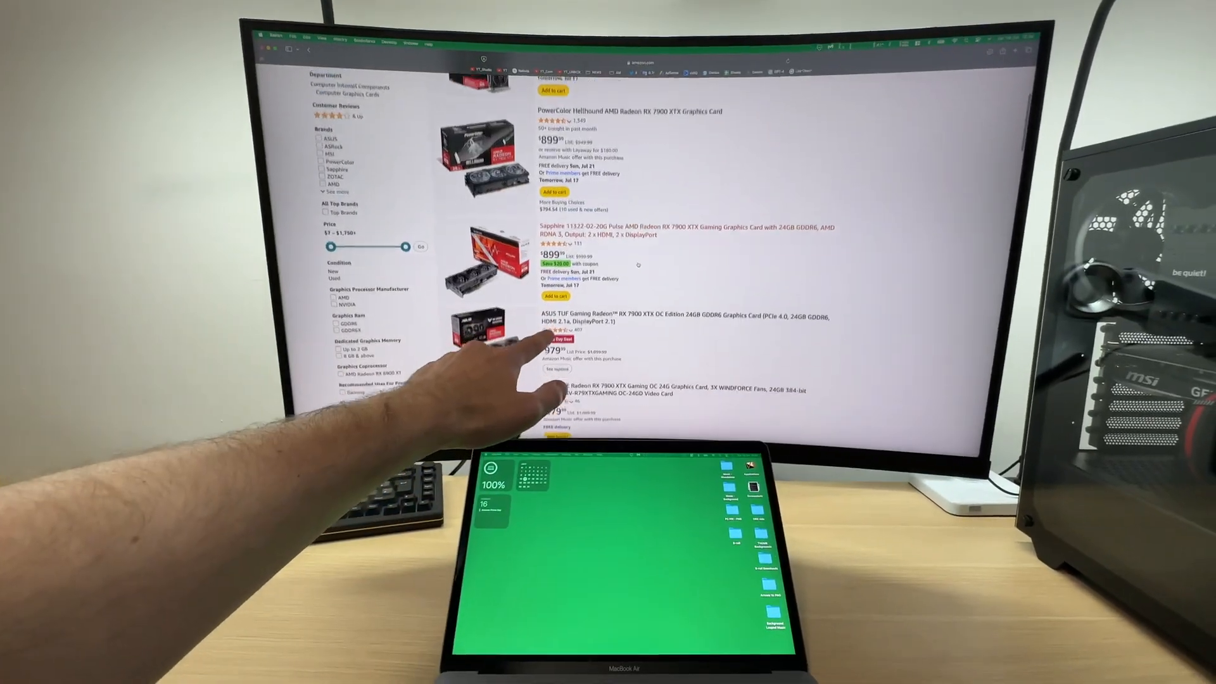
scroll(down, 3)
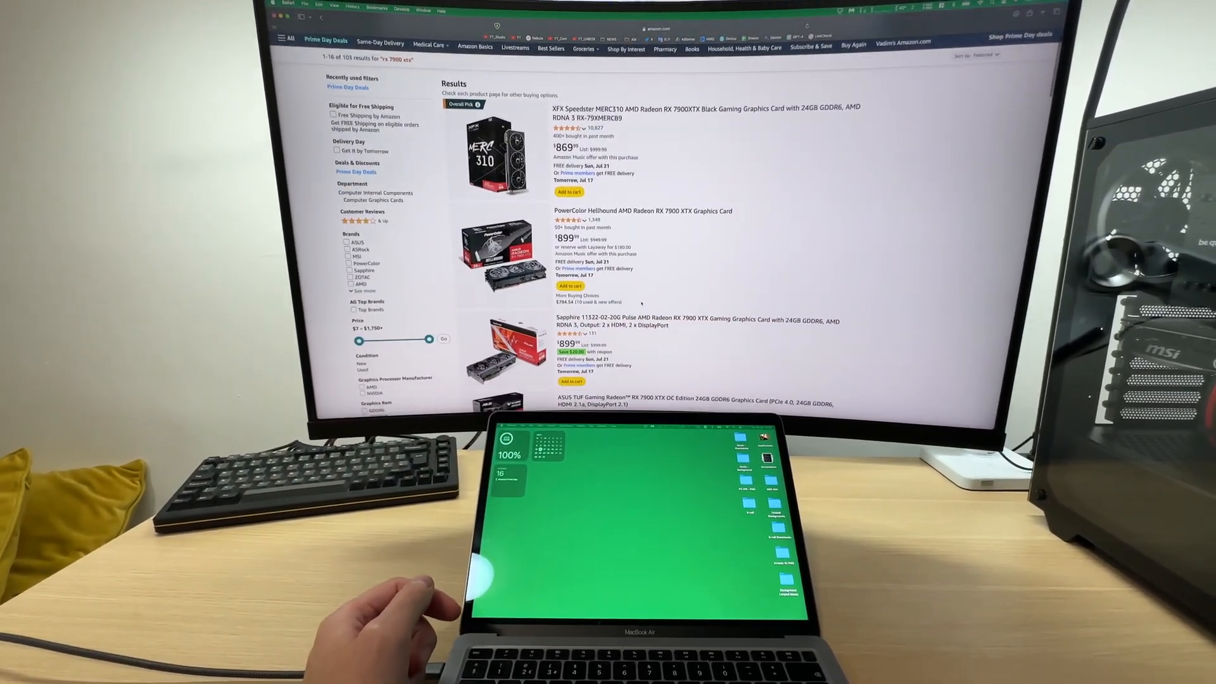
Scroll through the RX 7900 XTX and B650 motherboard results to compare prices.
scroll(down, 3)
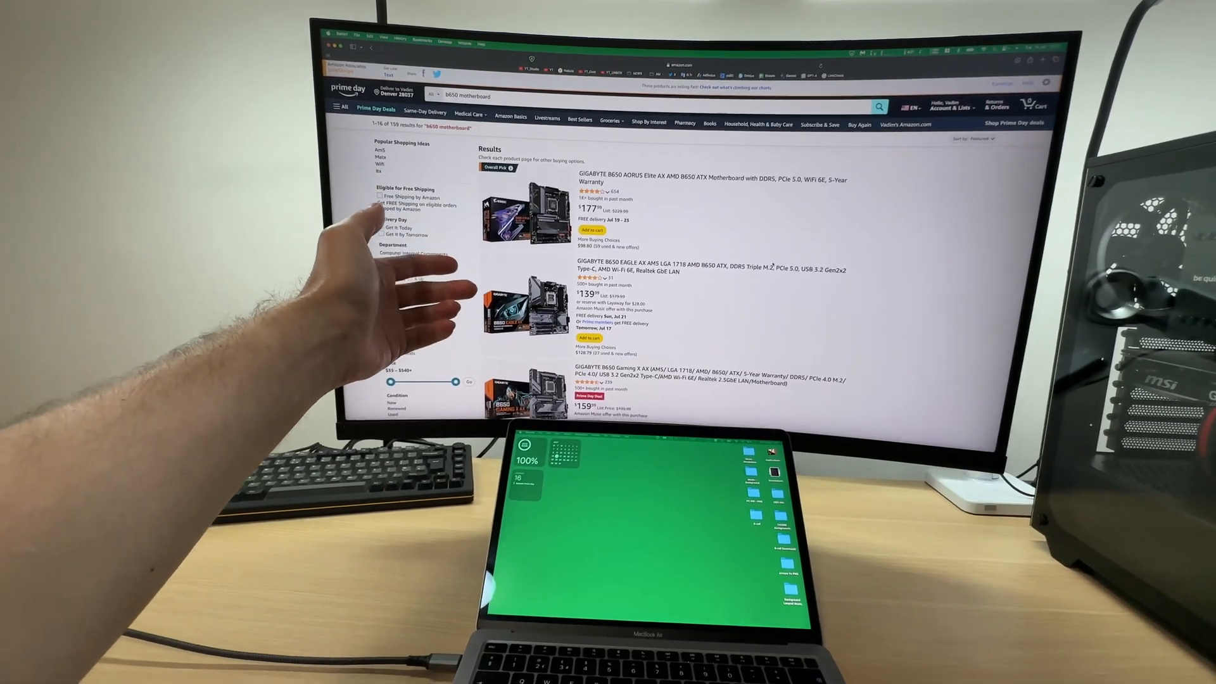
scroll(down, 3)
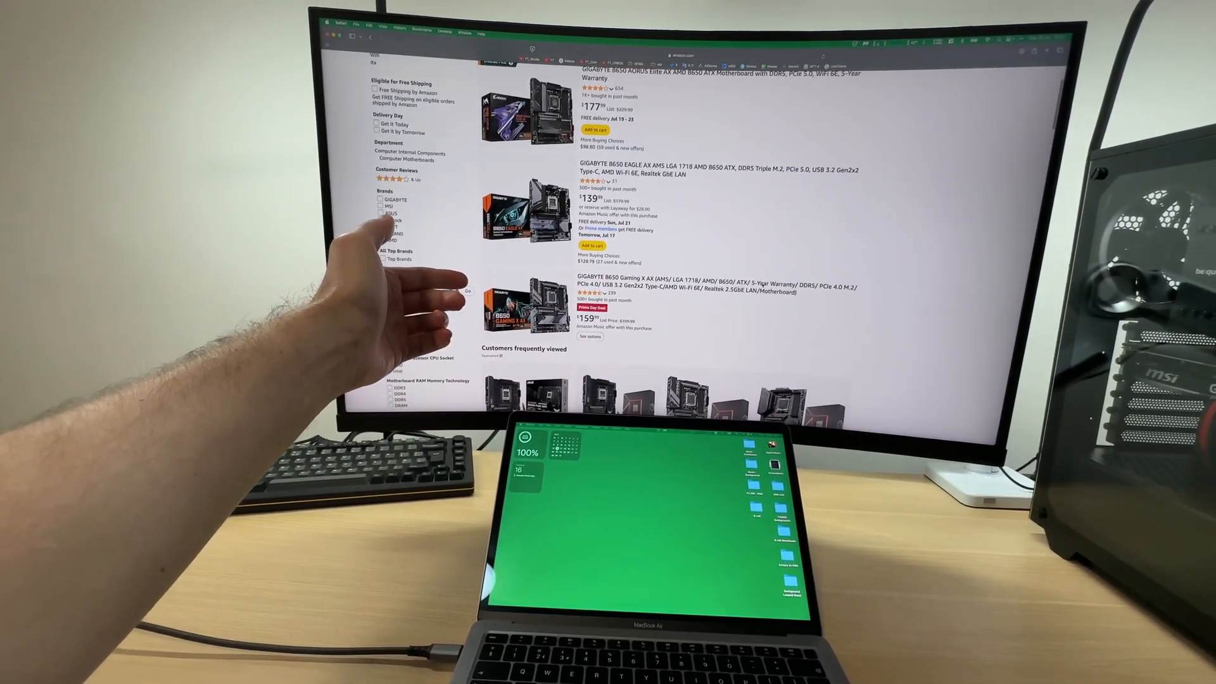
scroll(down, 3)
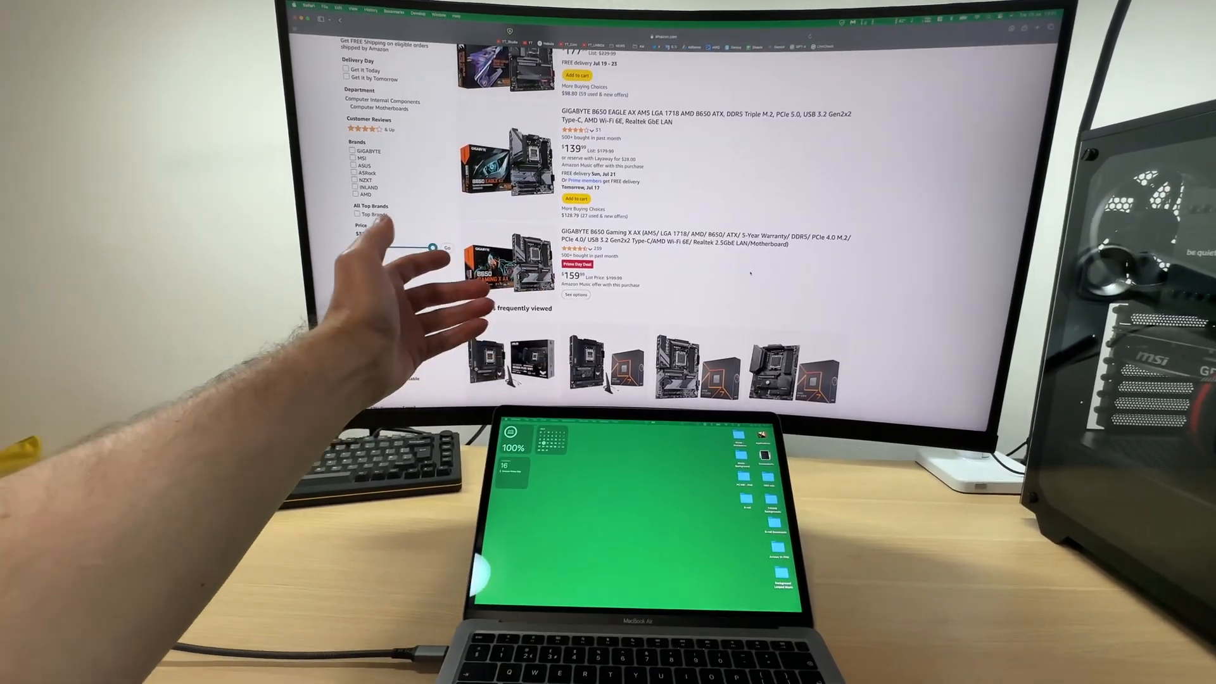
scroll(down, 3)
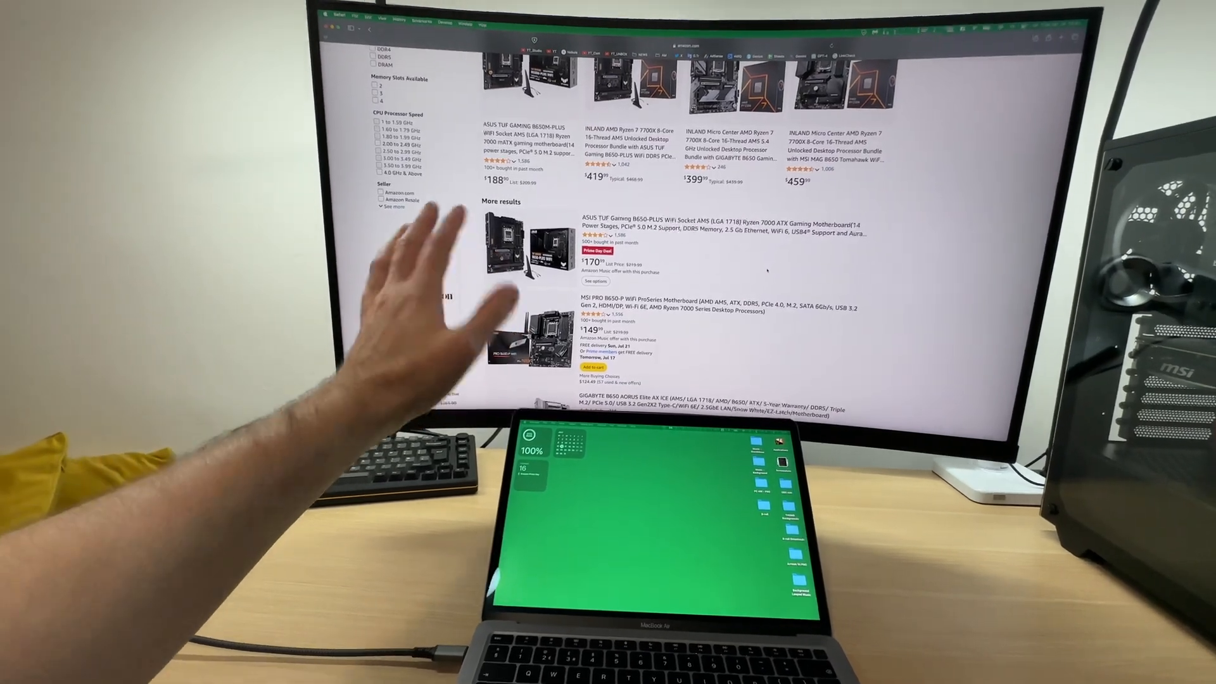
scroll(down, 3)
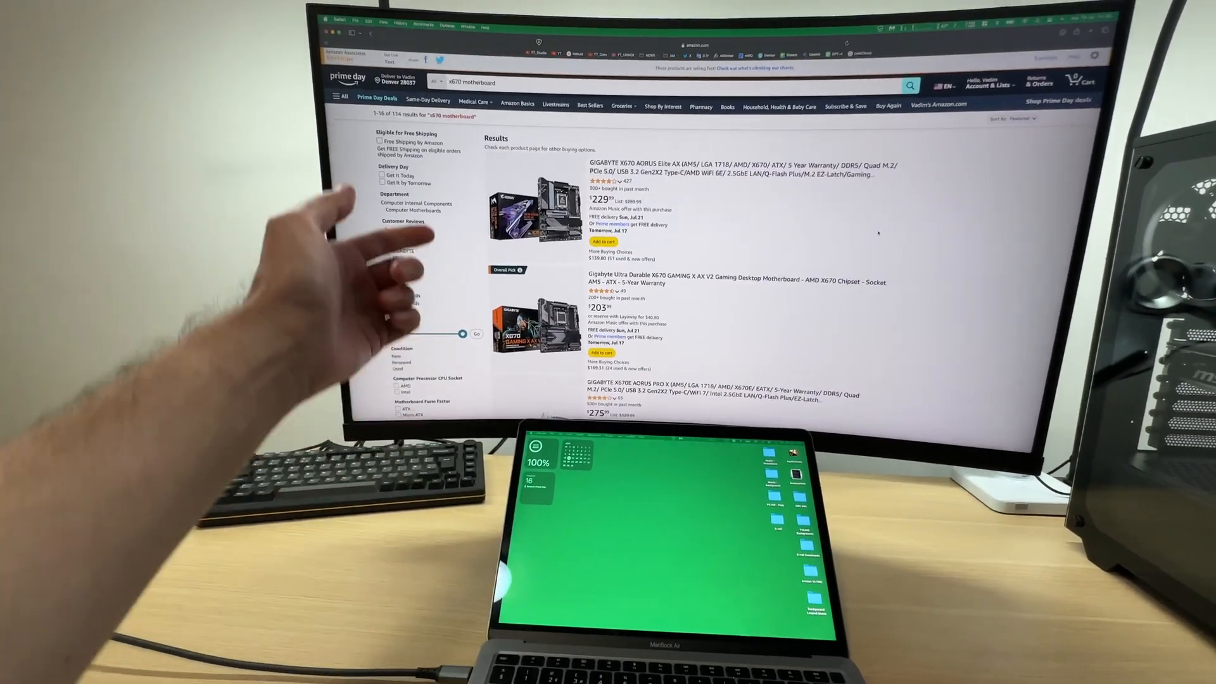
Scroll the X670 motherboard results down to the Kingston FURY Renegade DDR5 memory deal.
scroll(down, 3)
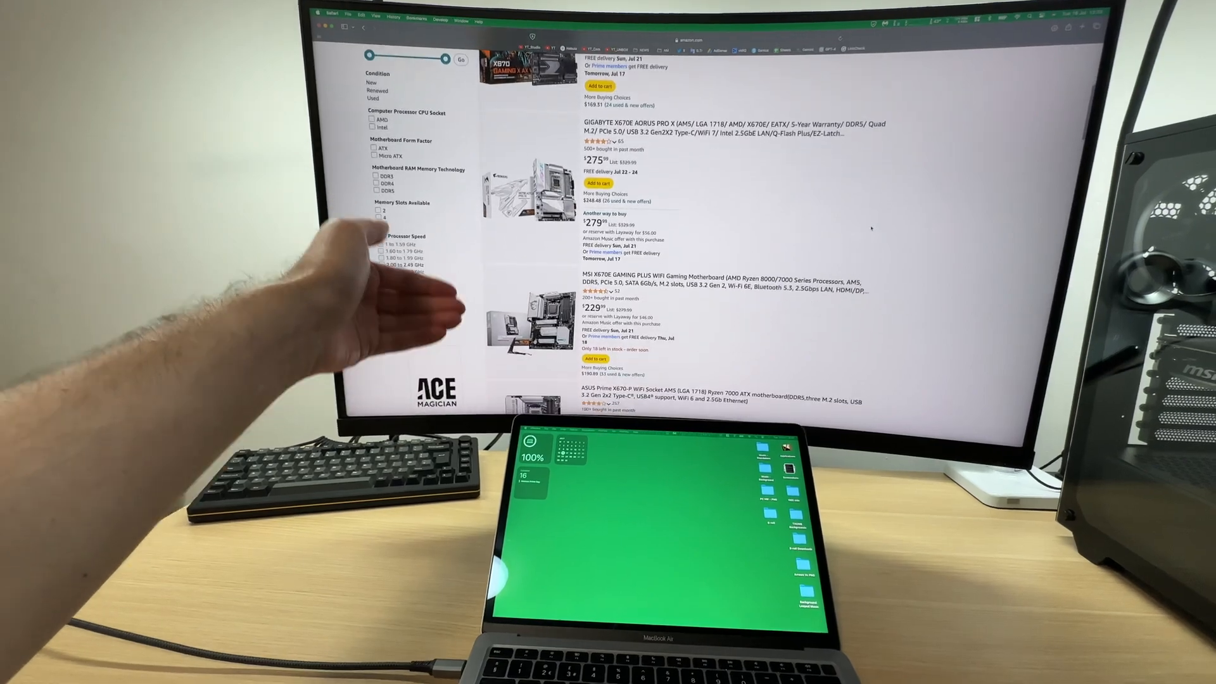
scroll(down, 3)
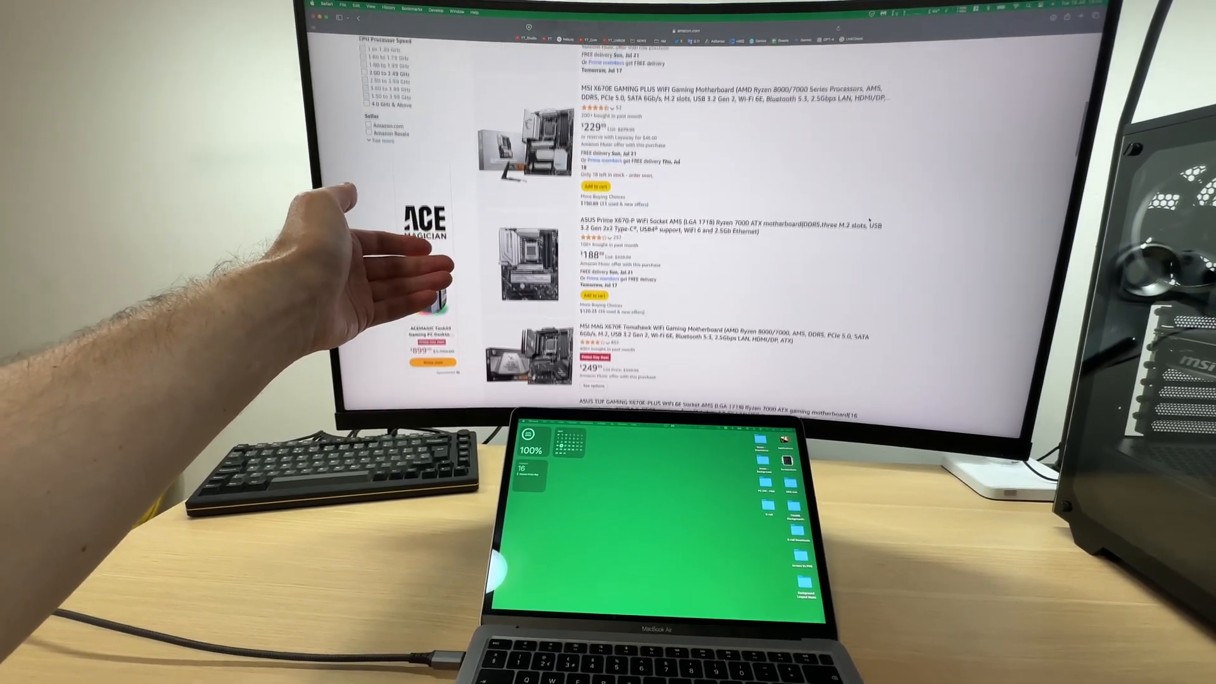
scroll(down, 3)
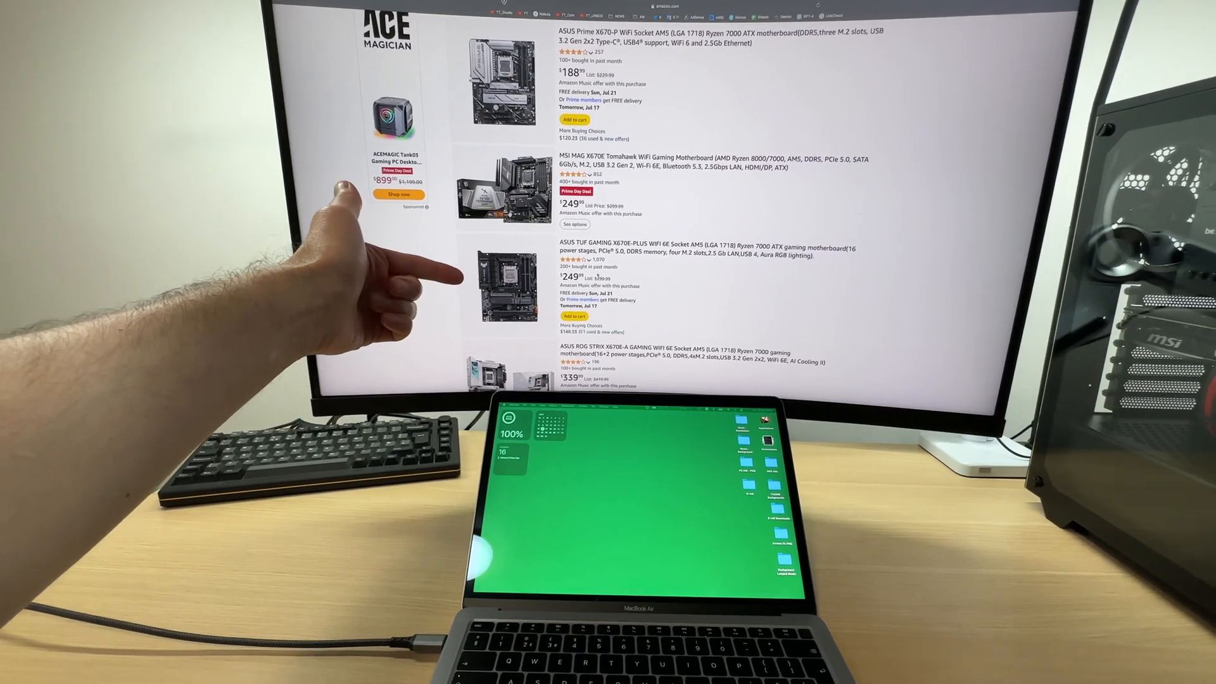
scroll(down, 3)
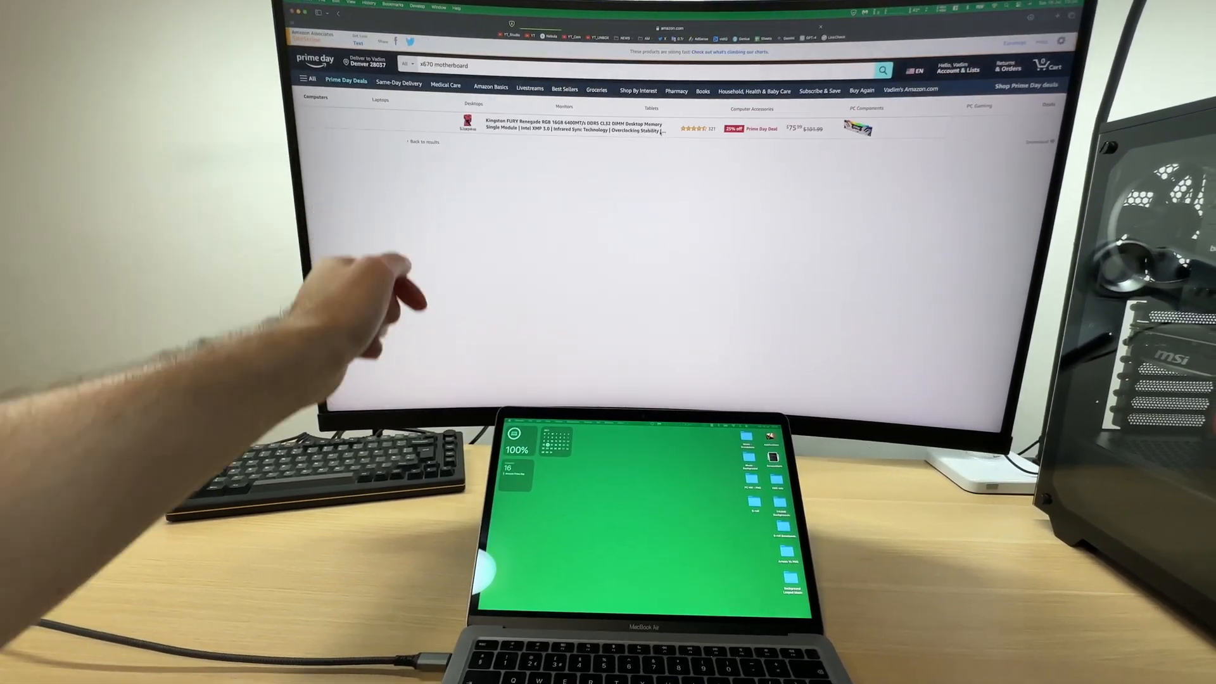
Search Amazon for B760 motherboards such as the MSI MAG B760 Tomahawk.
click(572, 125)
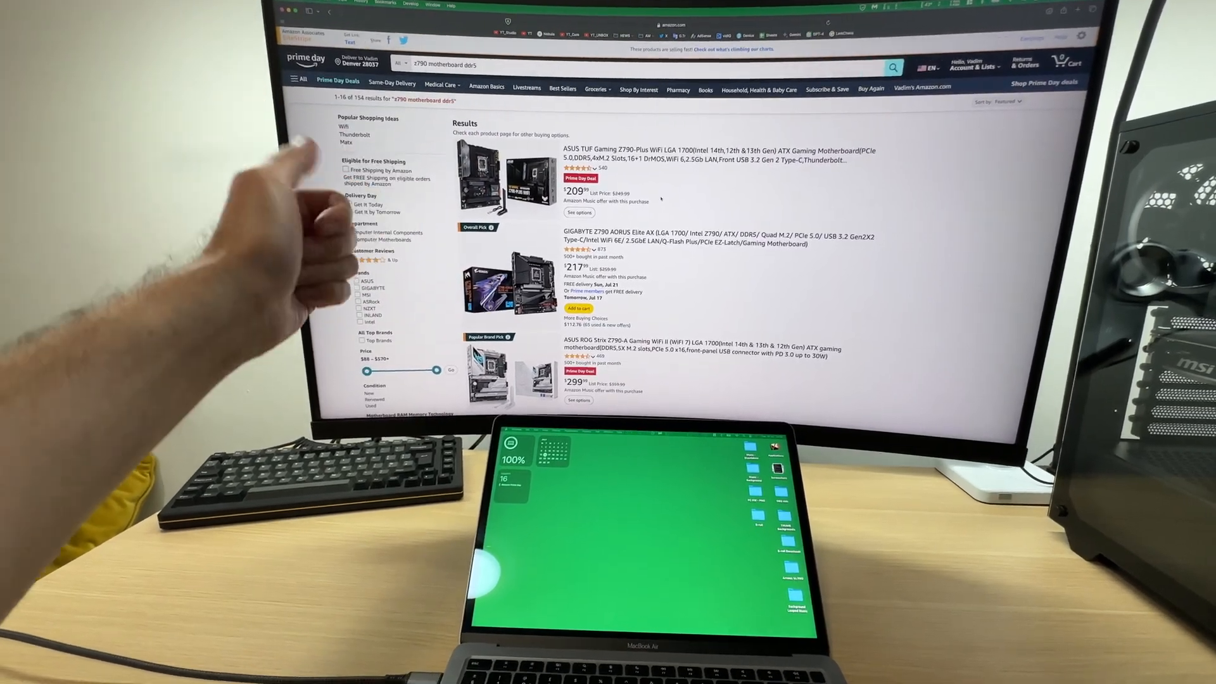
click(706, 151)
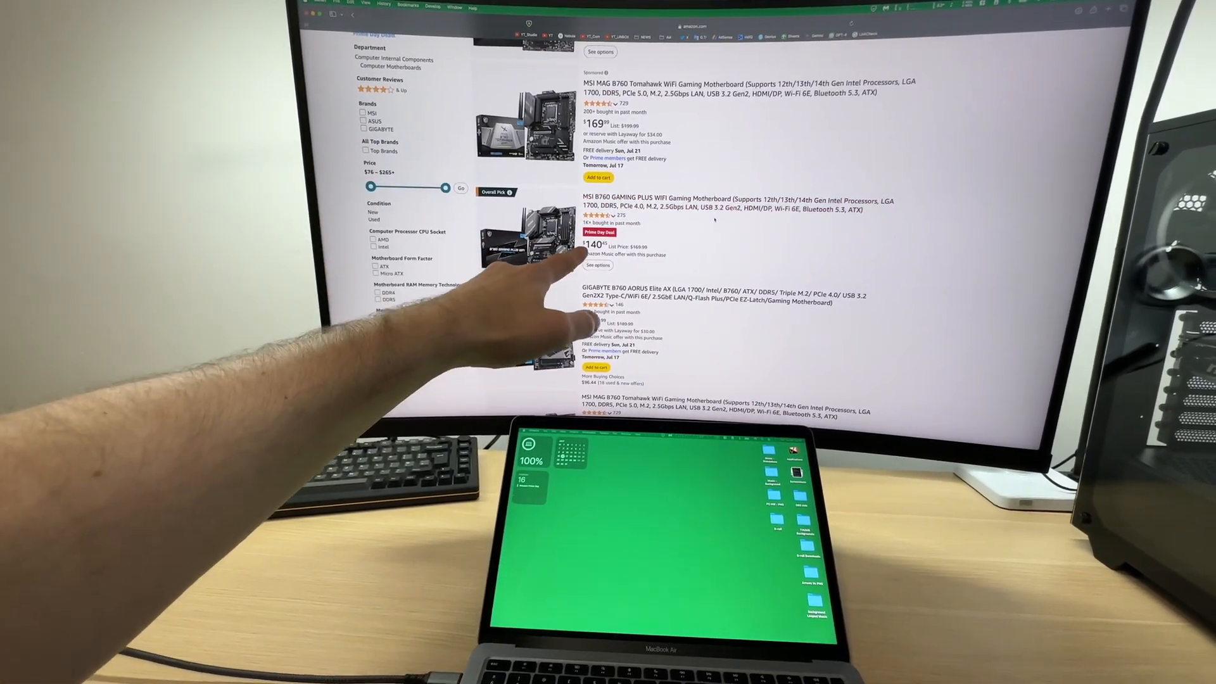
Bring up 600W power supply results including EVGA and Thermaltake units.
right_click(745, 194)
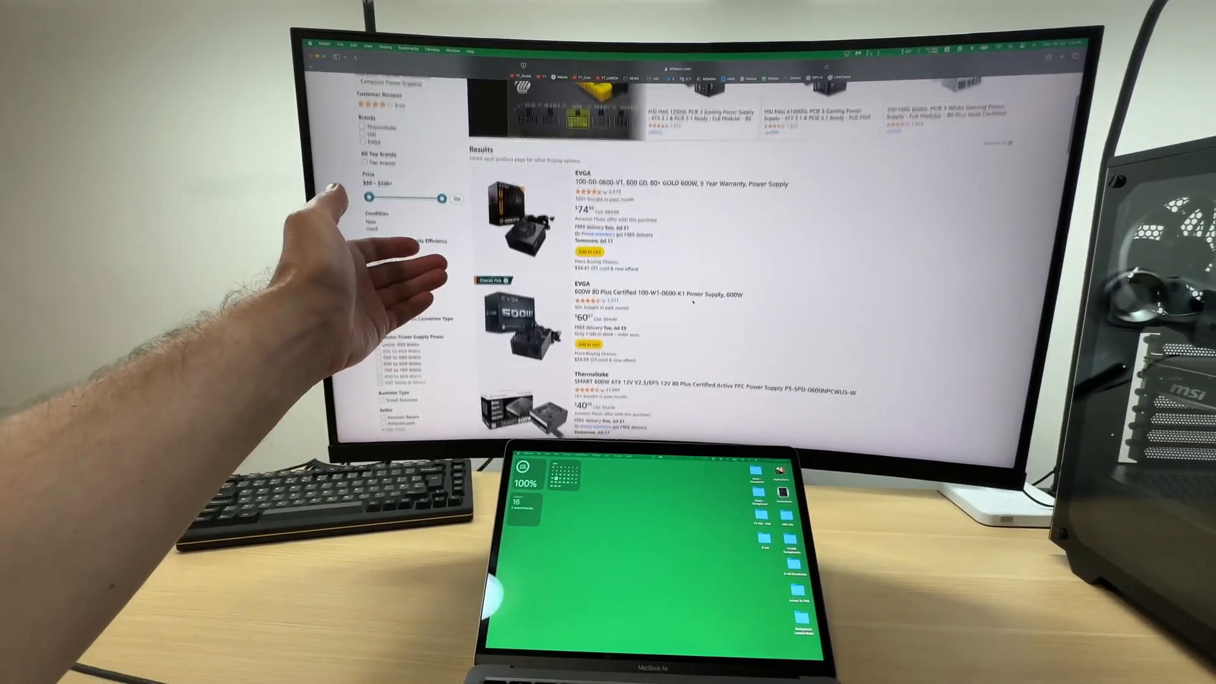
scroll(down, 3)
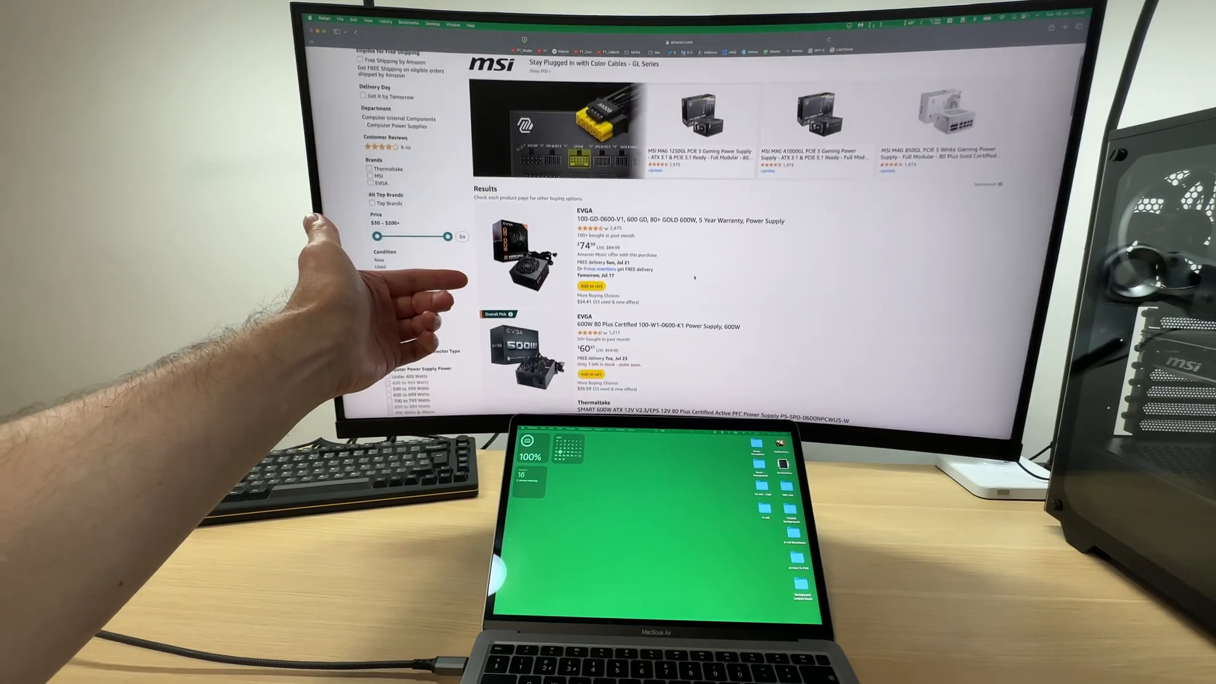
scroll(down, 3)
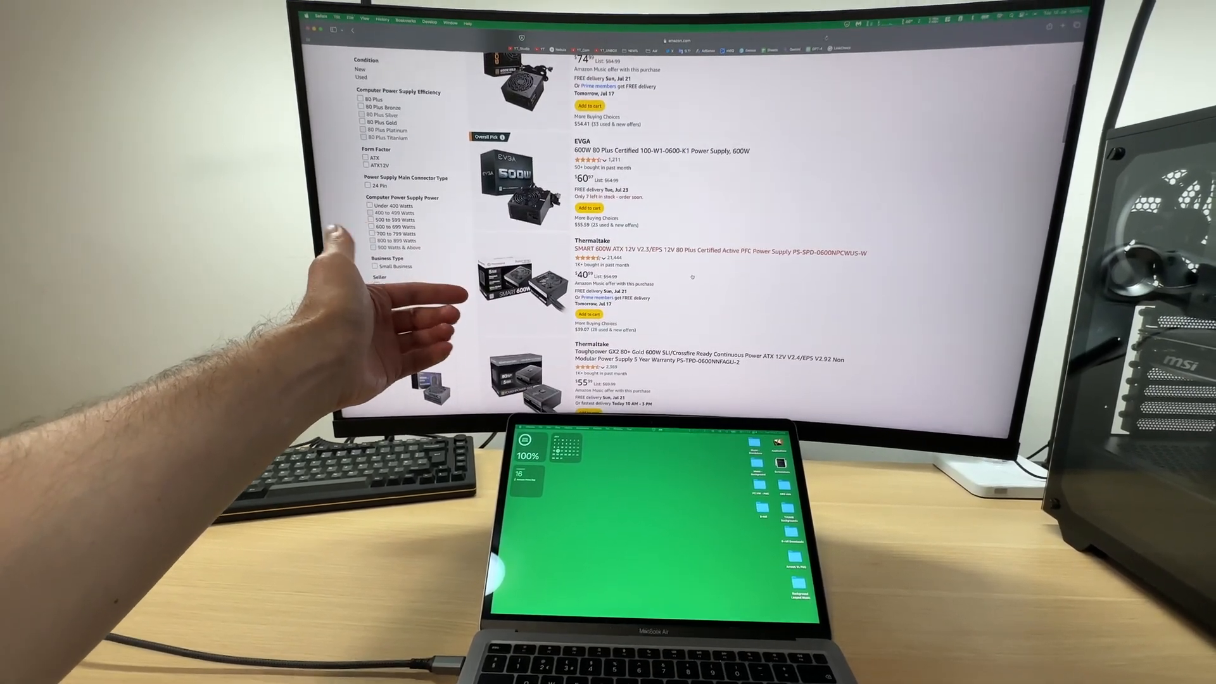